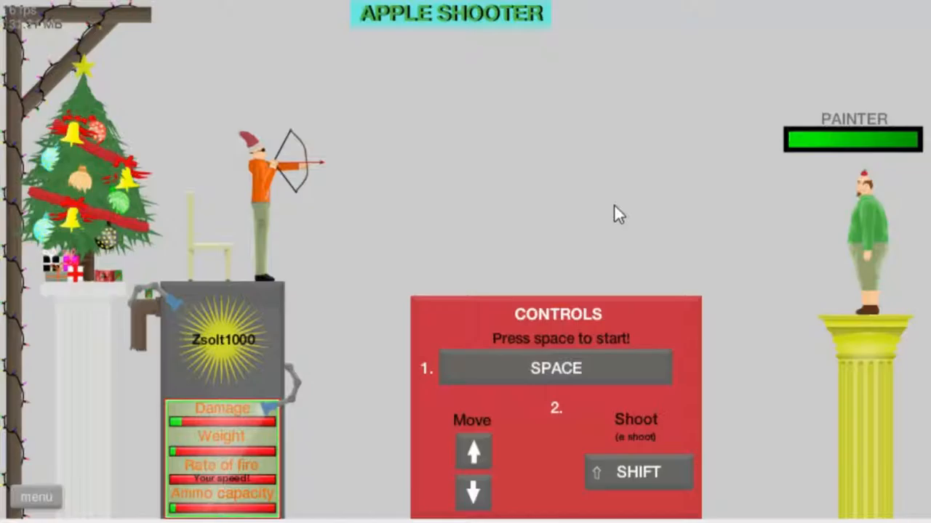
- Dismiss the controls overlay and start the Apple Shooter level
key("space")
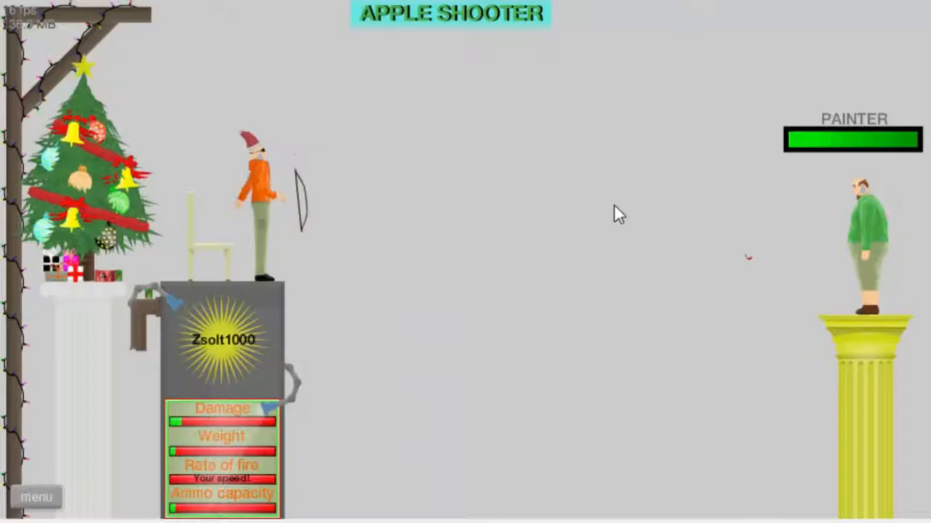